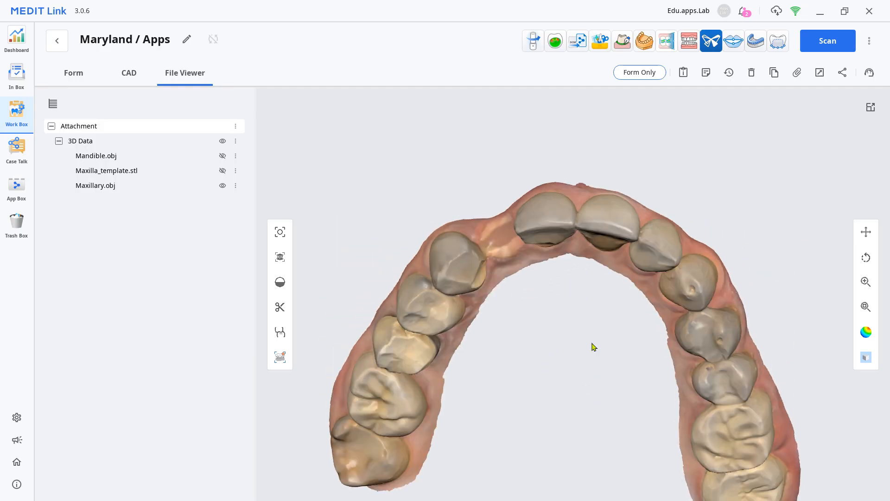
# - Import the Maryland case's Mandible, Maxilla_template and Maxillary scans from Medit Link
pyautogui.click(600, 41)
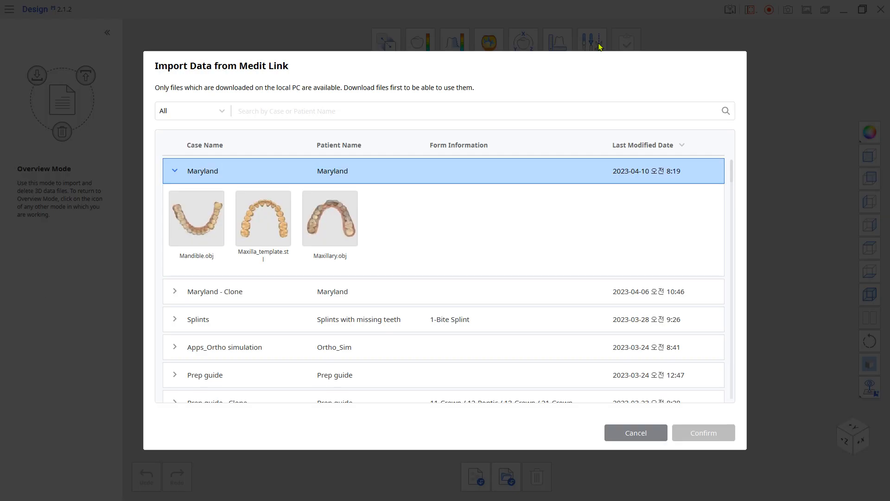
pyautogui.click(703, 432)
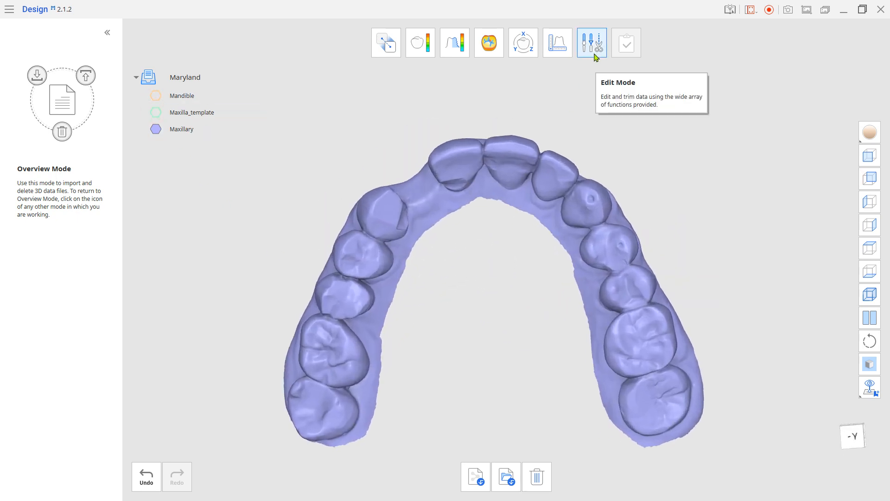
# - Duplicate the lateral incisor into a new Maxillary-duplicated mesh and hide Maxilla_template
pyautogui.click(592, 42)
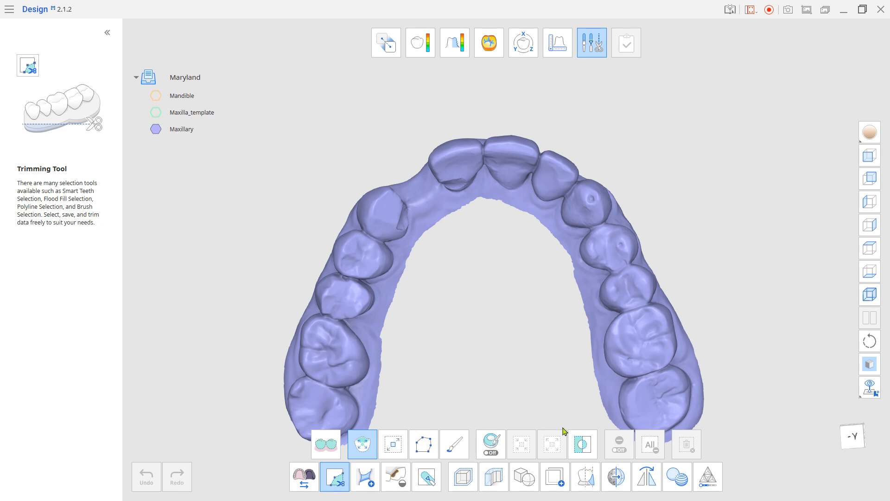
pyautogui.click(555, 476)
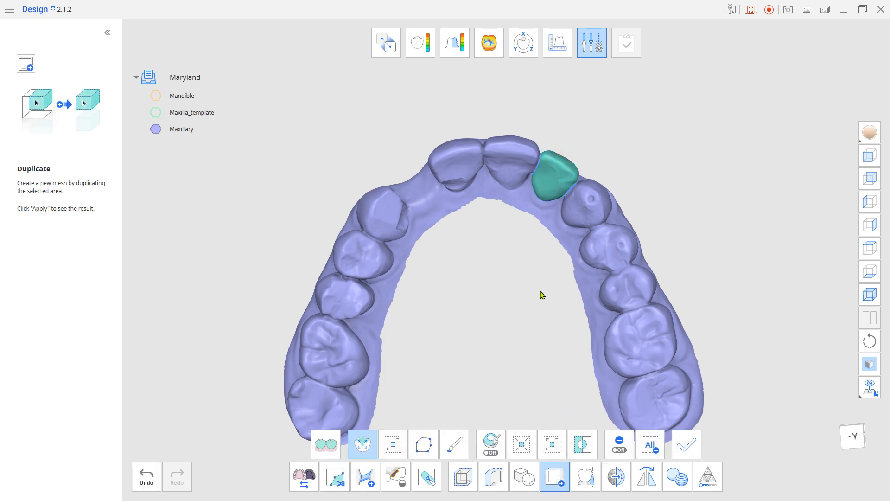
pyautogui.click(625, 42)
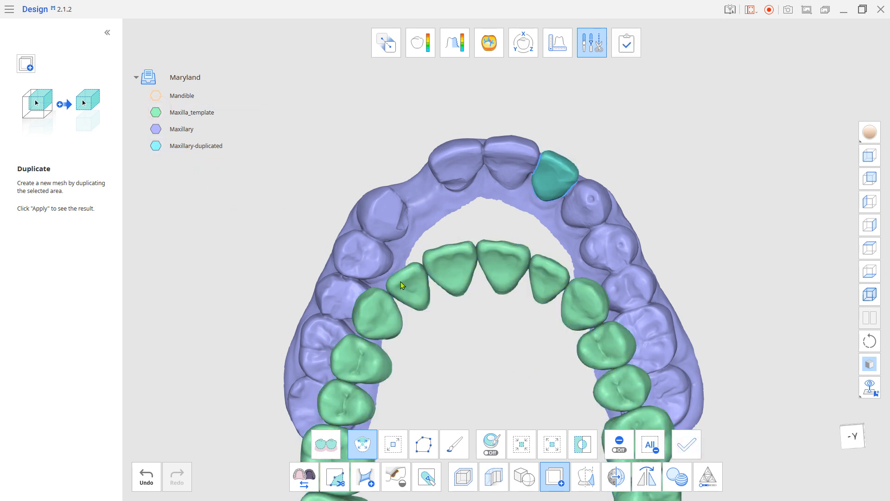
pyautogui.click(408, 286)
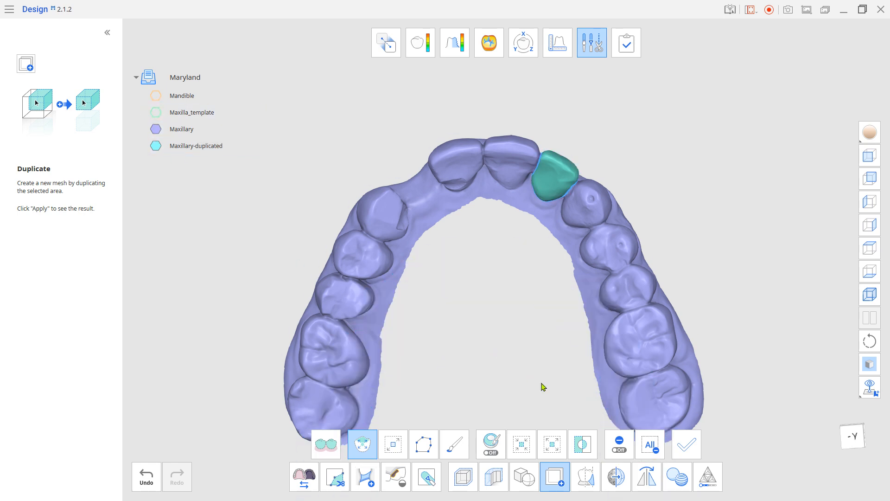
pyautogui.moveTo(646, 476)
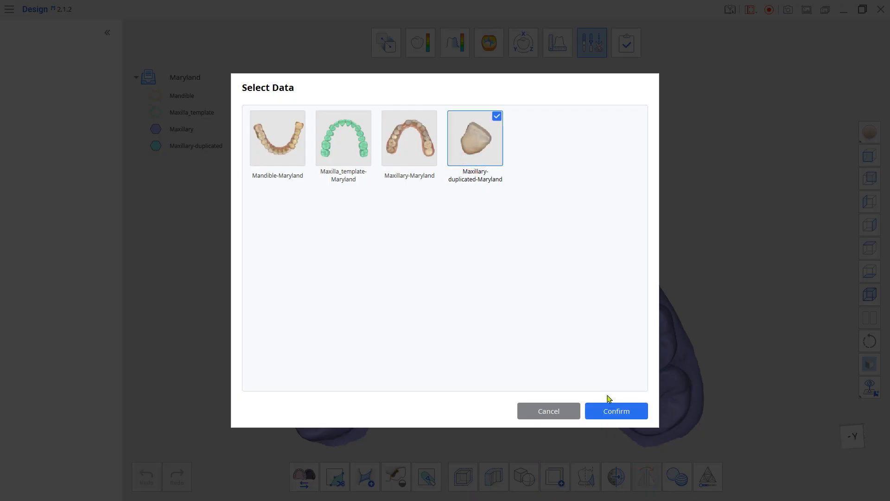
# - Mirror Maxillary-duplicated across the arch midline to create a mirrored incisor
pyautogui.click(616, 410)
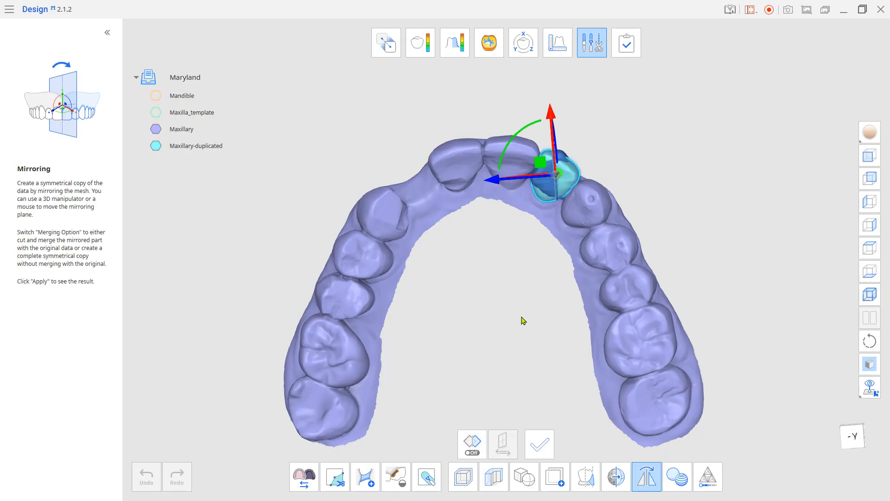
pyautogui.moveTo(494, 165); pyautogui.dragTo(412, 185)
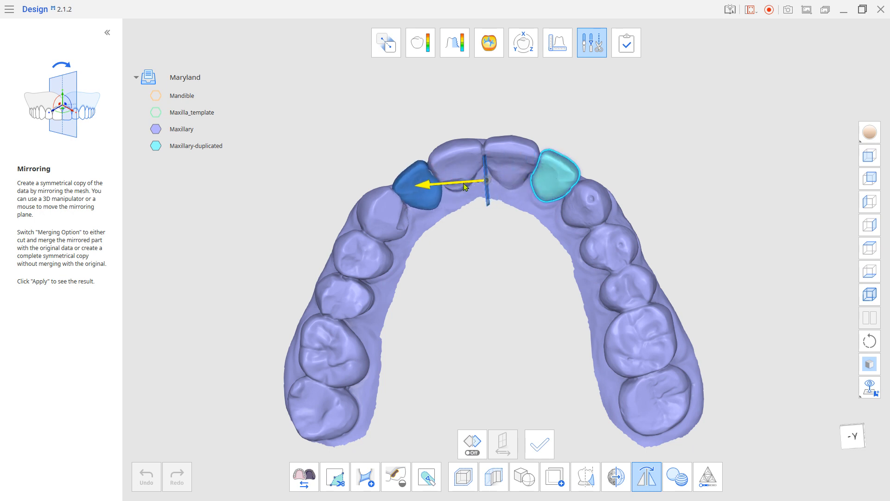
pyautogui.click(538, 443)
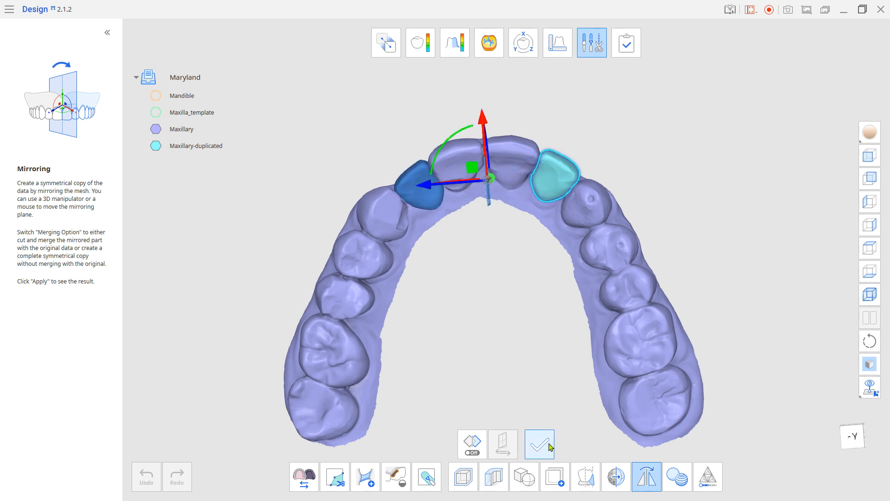
pyautogui.click(539, 444)
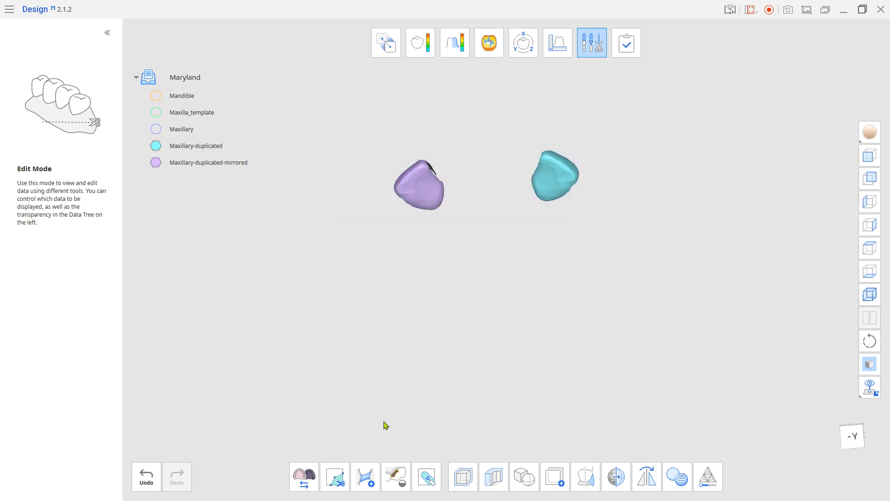
# - Delete the original Maxillary-duplicated tooth in the Trimming Tool
pyautogui.click(334, 475)
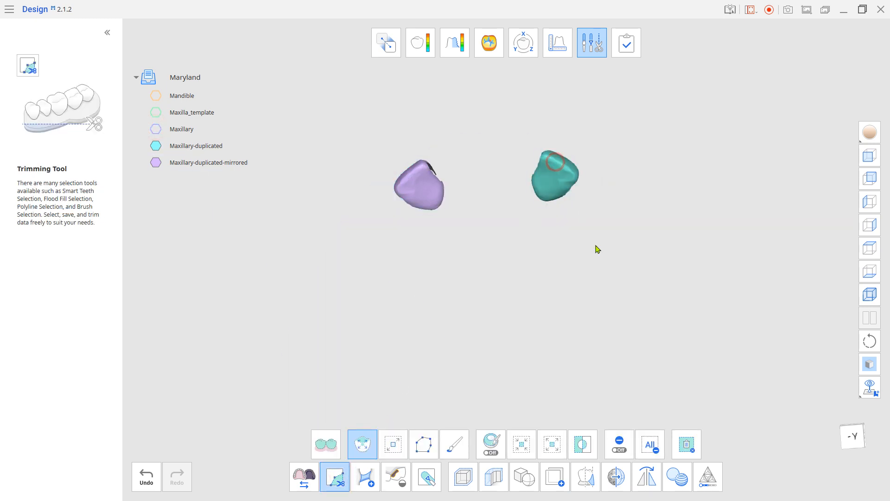
pyautogui.click(685, 444)
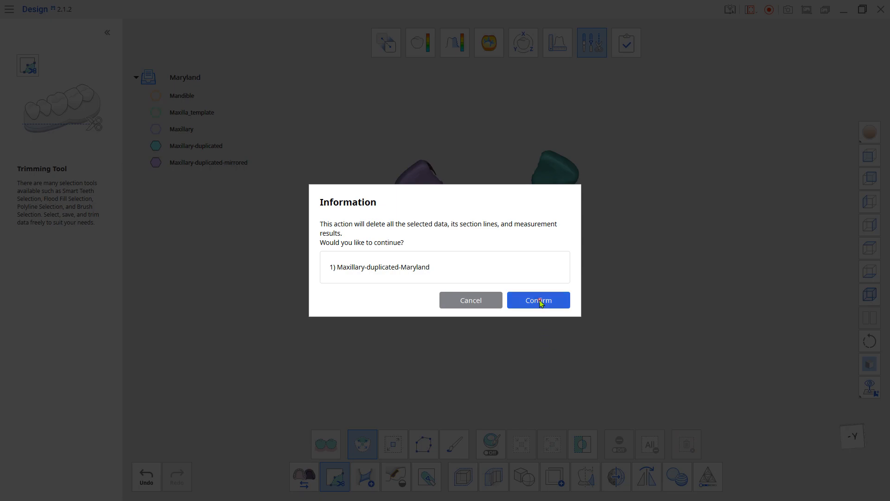
pyautogui.click(537, 300)
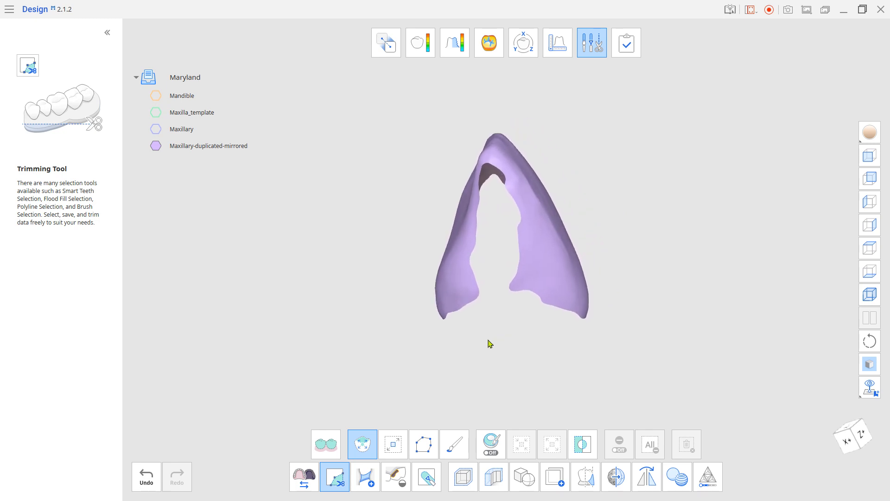
# - Bridge and fill the mirrored tooth's open boundary, then rename it Pontic
pyautogui.click(365, 476)
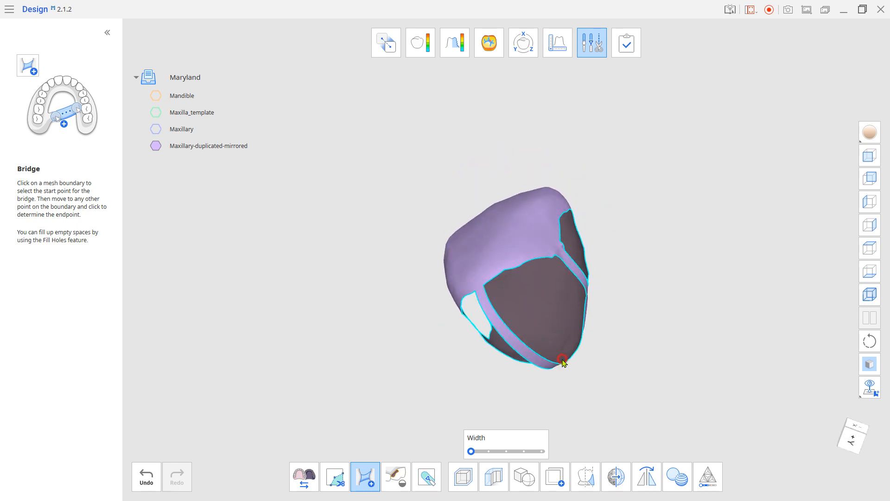
pyautogui.click(395, 475)
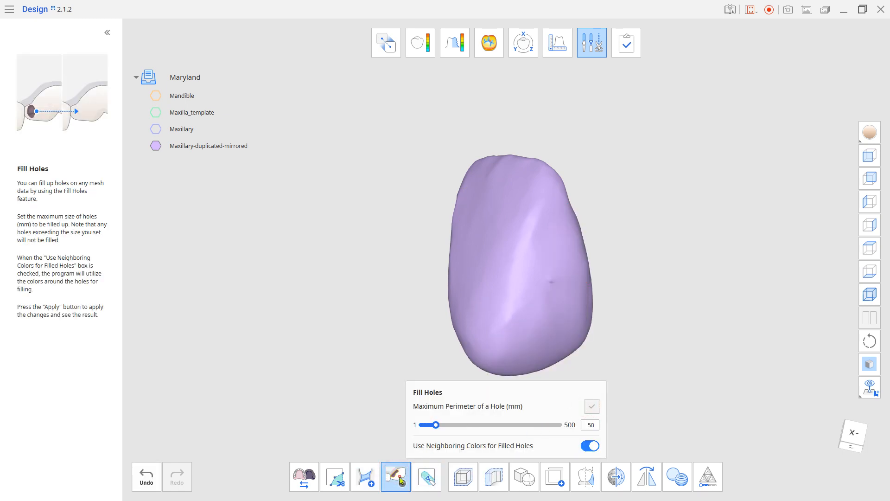
pyautogui.click(395, 476)
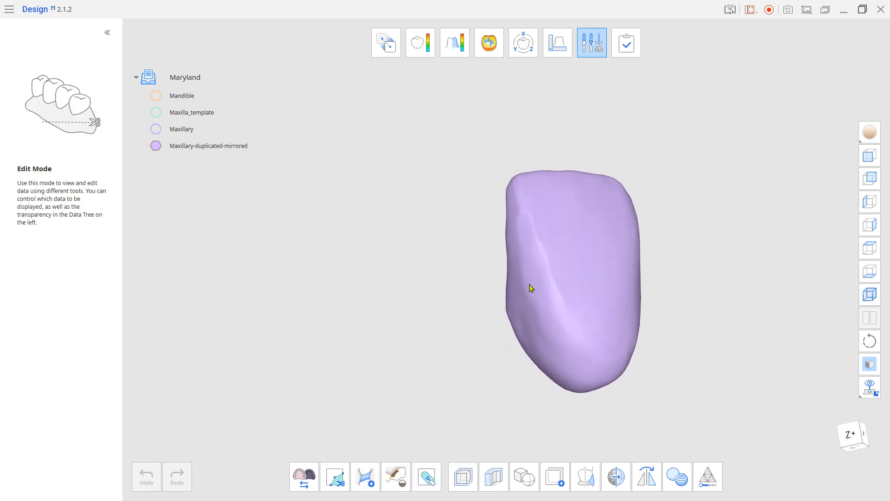
pyautogui.click(208, 145)
pyautogui.write('Pontic')
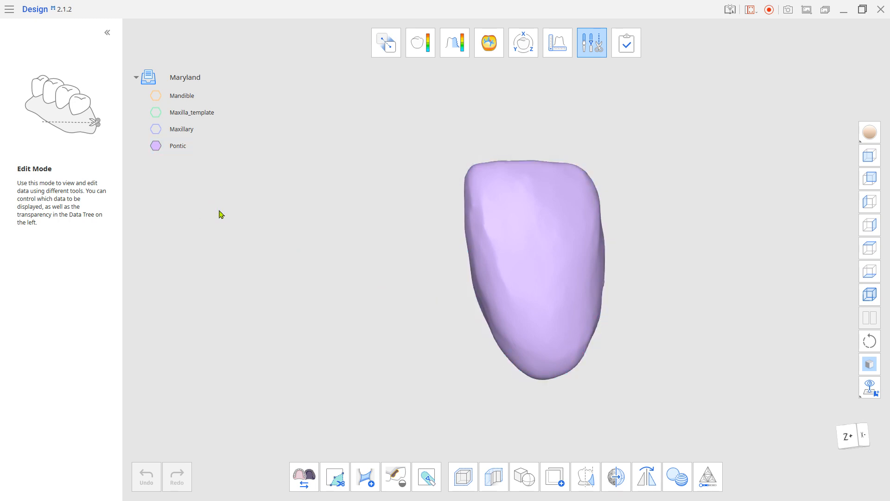
pyautogui.moveTo(522, 64)
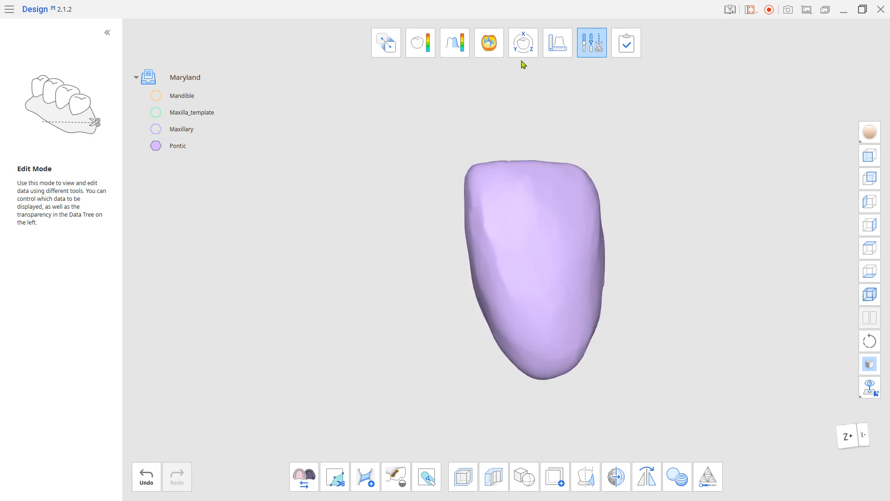
# - Select the Pontic in Transform mode and move it into the gap
pyautogui.click(523, 43)
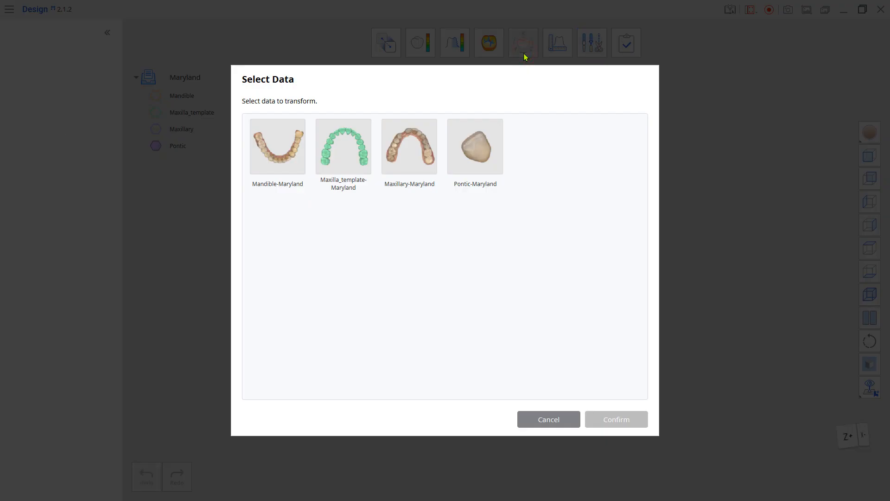
pyautogui.click(615, 419)
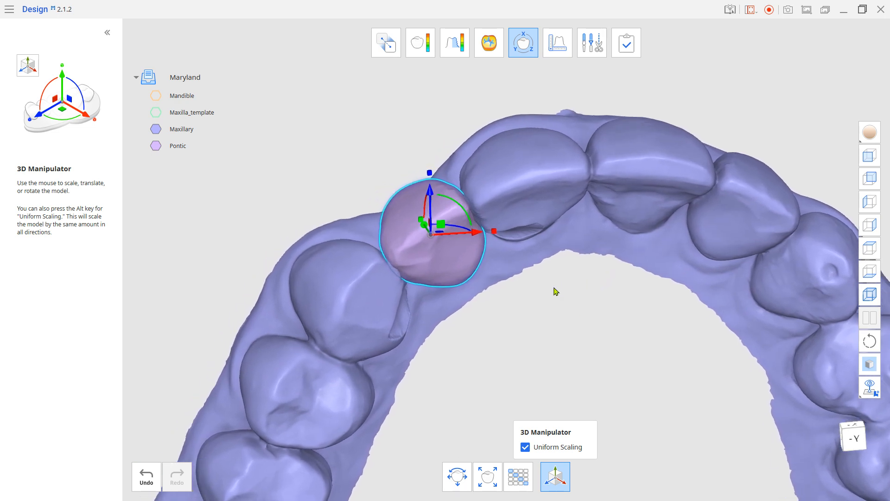
pyautogui.moveTo(495, 233)
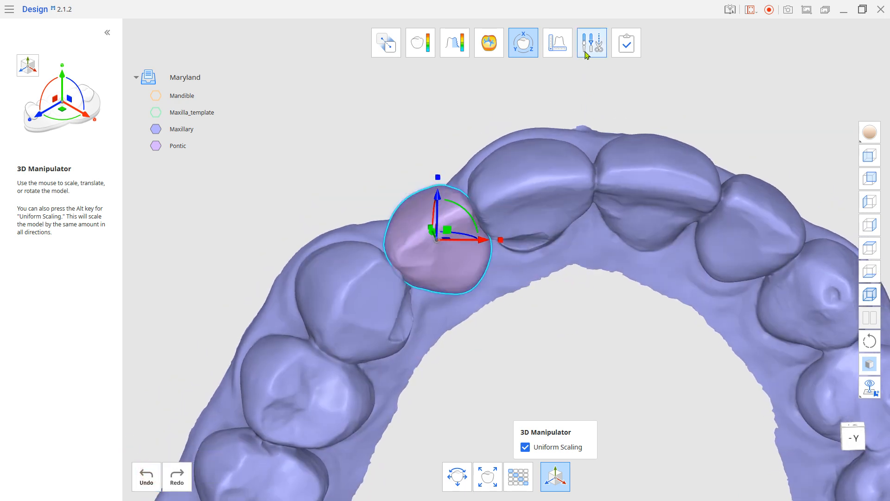
# - Hide the Pontic and duplicate the outlined scan region around the gap and neighbours
pyautogui.click(591, 42)
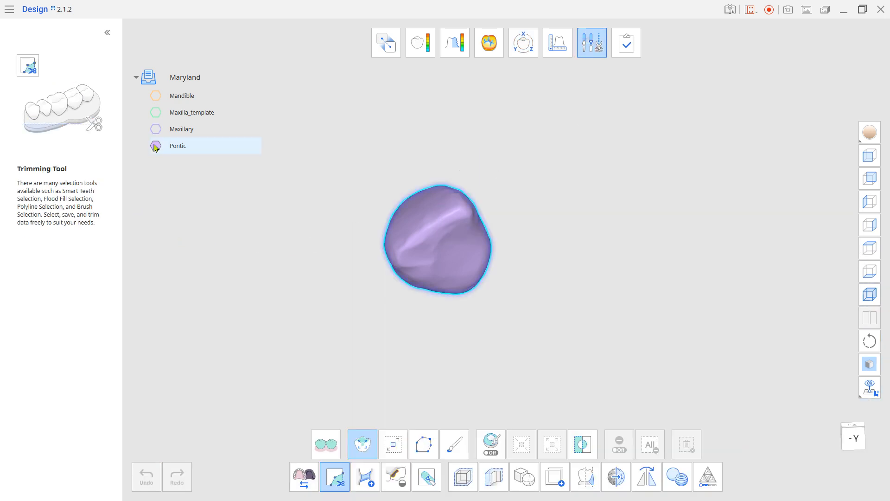
pyautogui.click(182, 129)
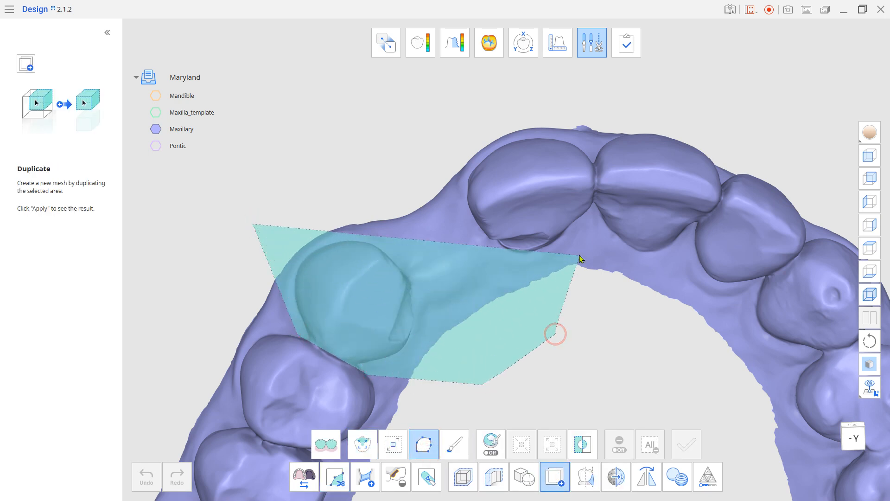
pyautogui.click(555, 476)
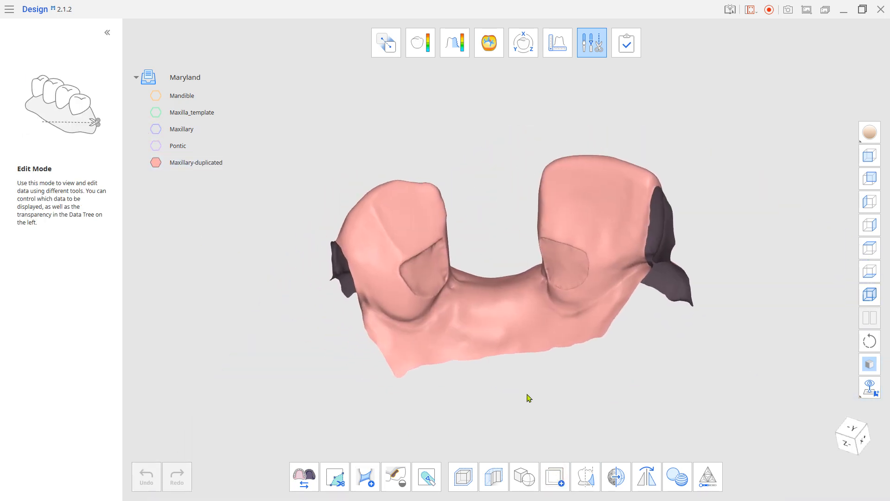
# - Offset Maxillary-duplicated by 0.05 mm to create Maxillary-duplicated-offset
pyautogui.click(462, 475)
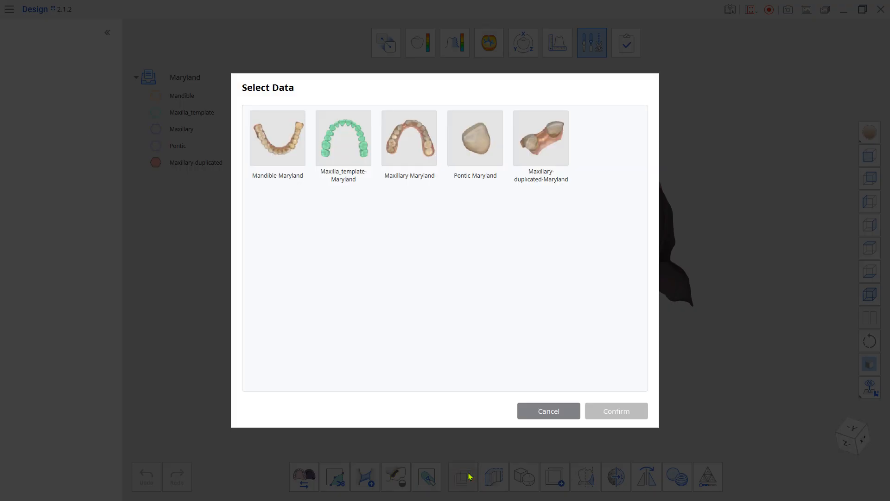
pyautogui.click(615, 410)
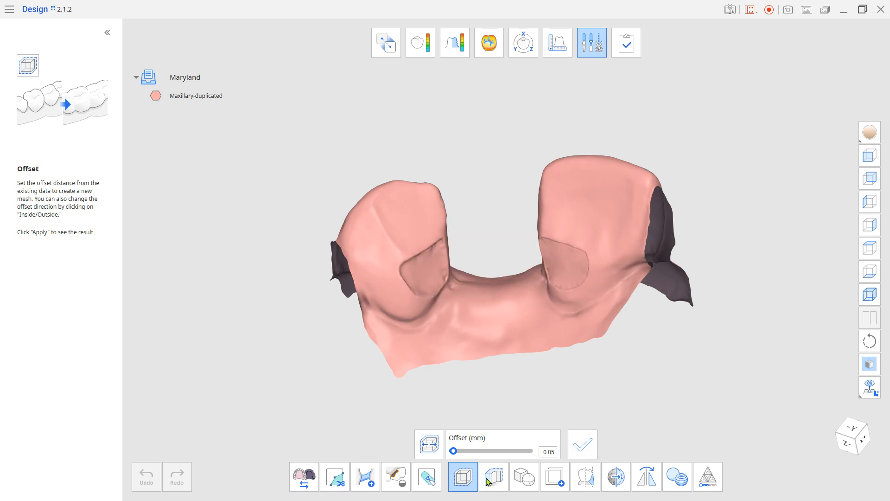
pyautogui.click(581, 443)
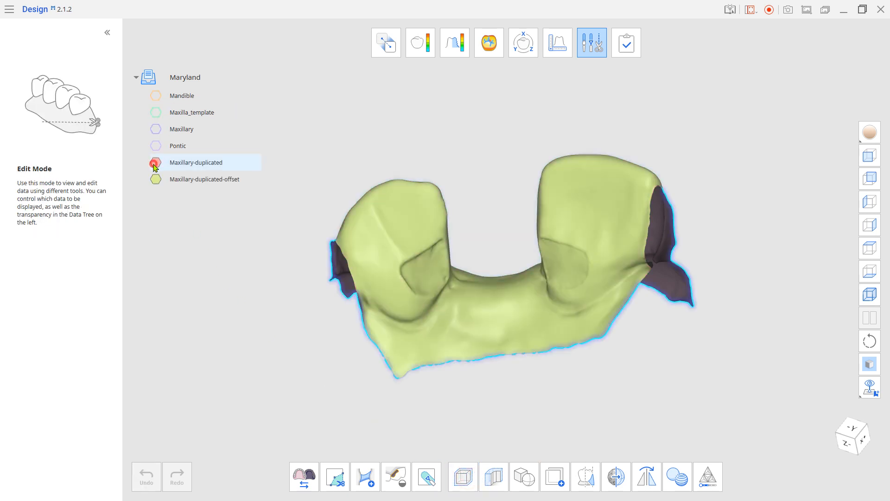
# - Paint both wing areas on the offset scan and duplicate them into 0.05 offset-duplicated
pyautogui.rightClick(204, 179)
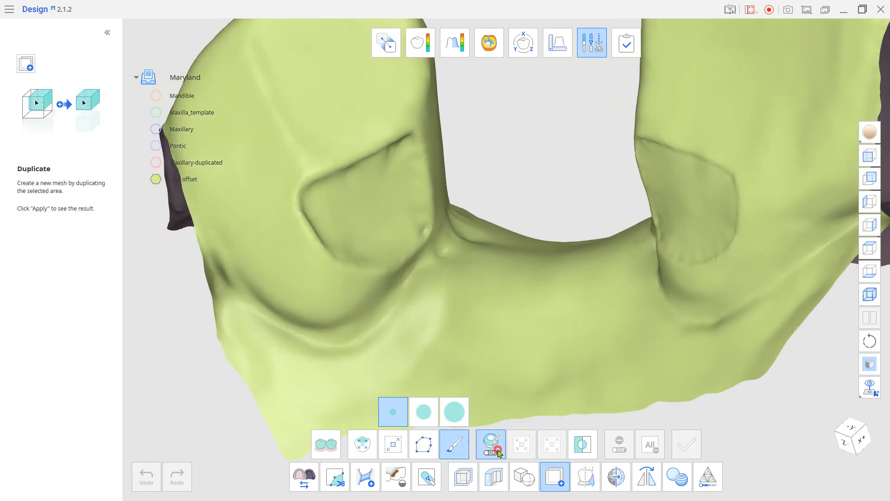
pyautogui.click(491, 444)
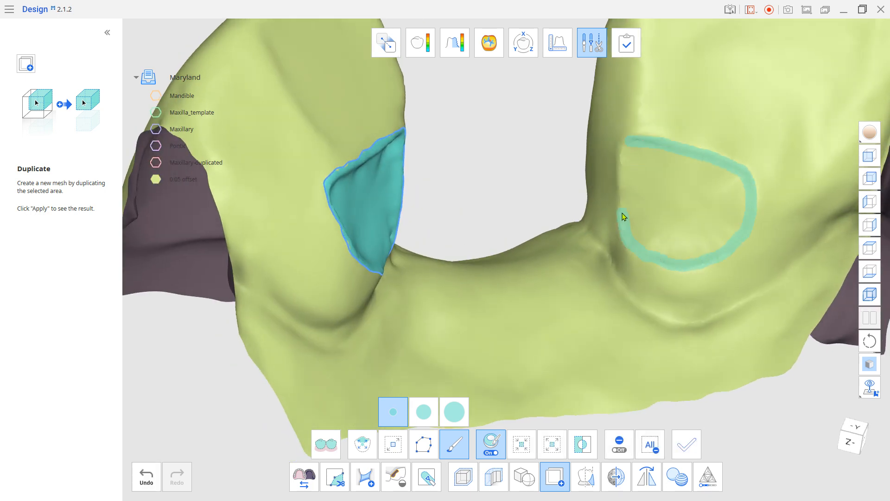
pyautogui.click(554, 475)
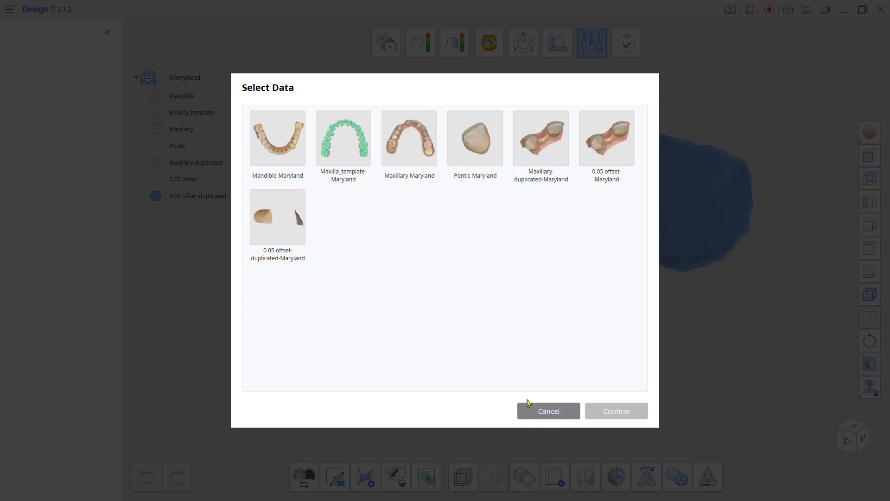
# - Thicken 0.05 offset-duplicated by 0.5 mm into the wing mesh
pyautogui.click(615, 410)
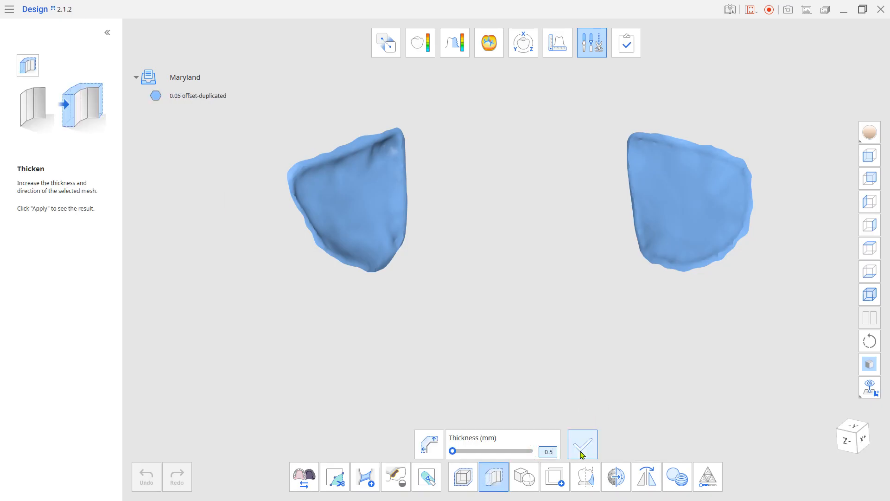
pyautogui.click(582, 444)
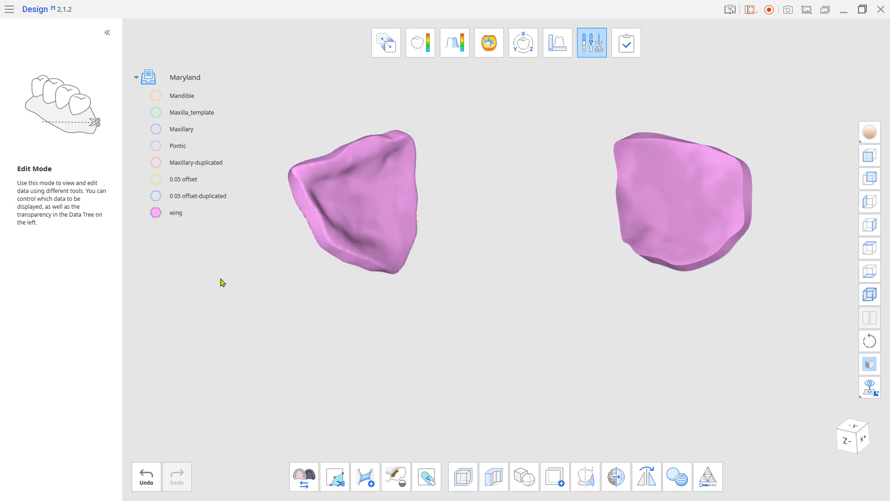
# - Smooth the wing surfaces with the largest Smooth Surface brush
pyautogui.click(616, 476)
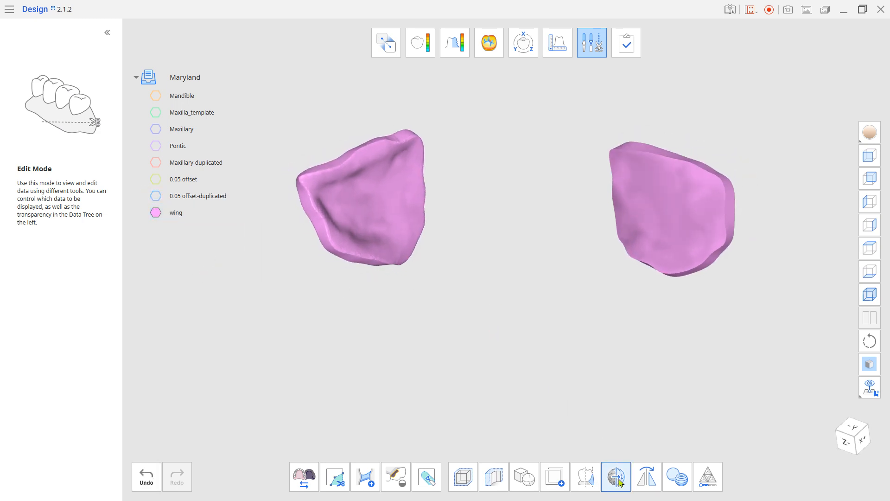
pyautogui.click(616, 476)
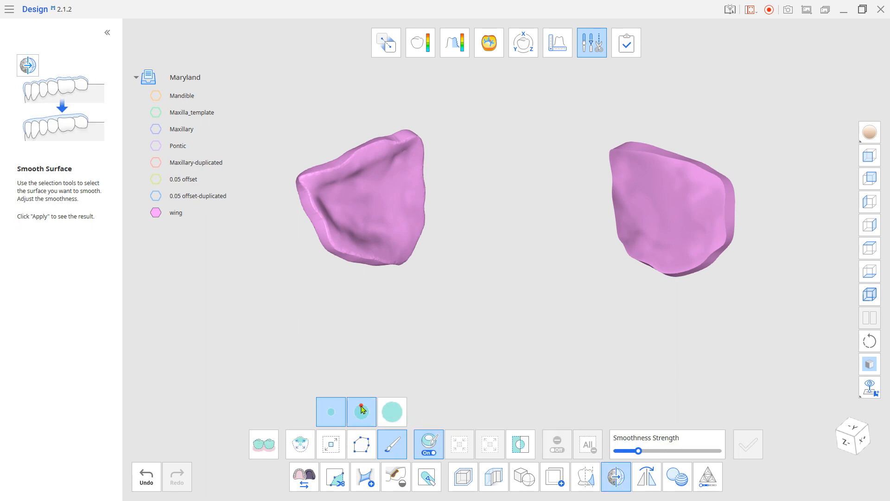
pyautogui.click(392, 411)
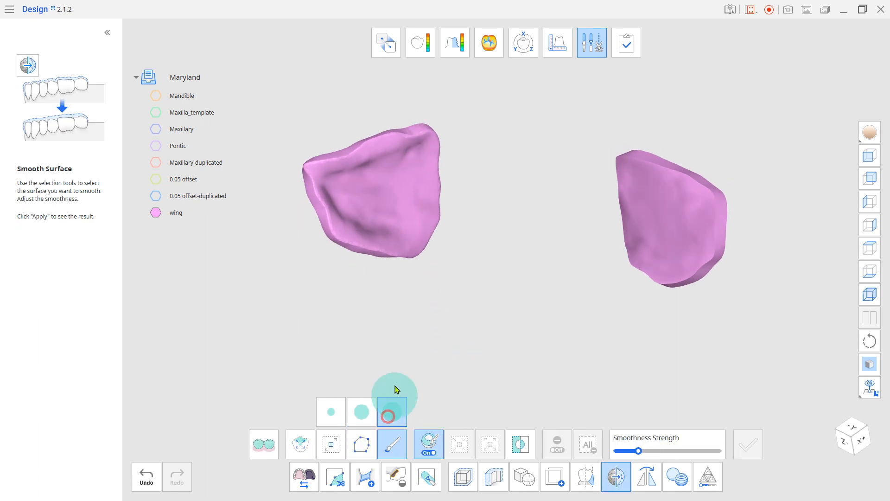
pyautogui.click(391, 411)
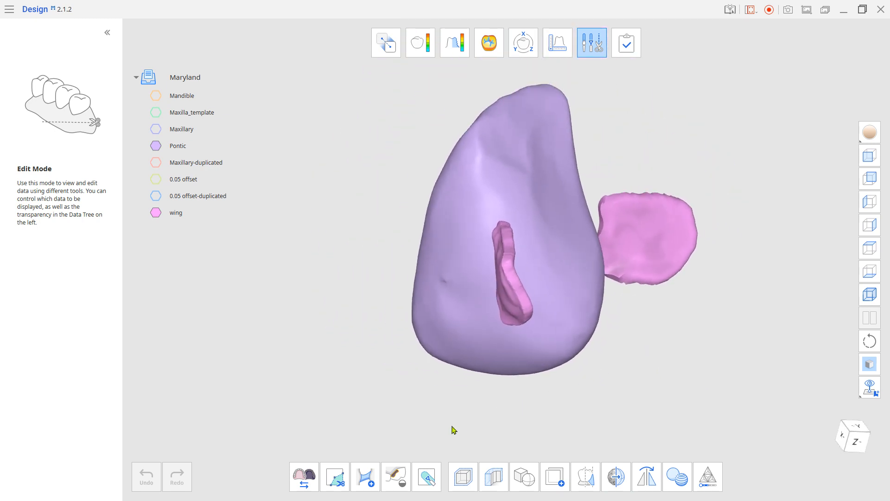
# - Trim the excess wing area with a polyline outline so each wing flanks the Pontic
pyautogui.click(334, 475)
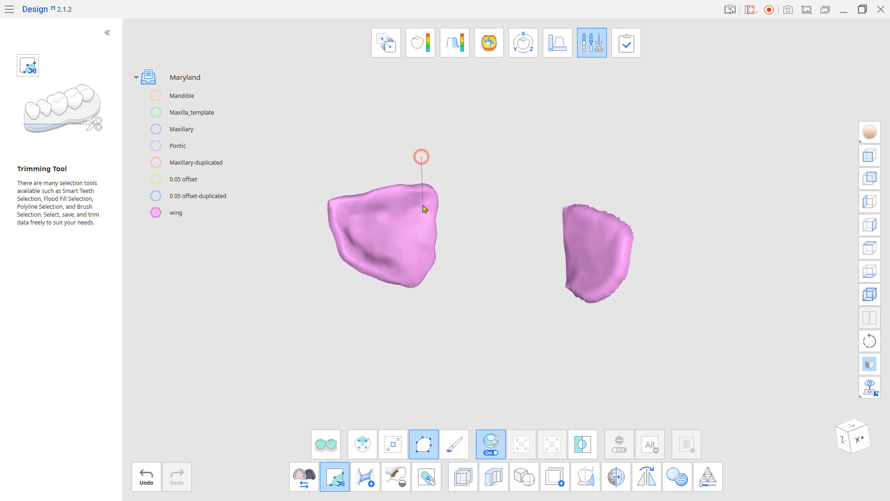
pyautogui.click(196, 161)
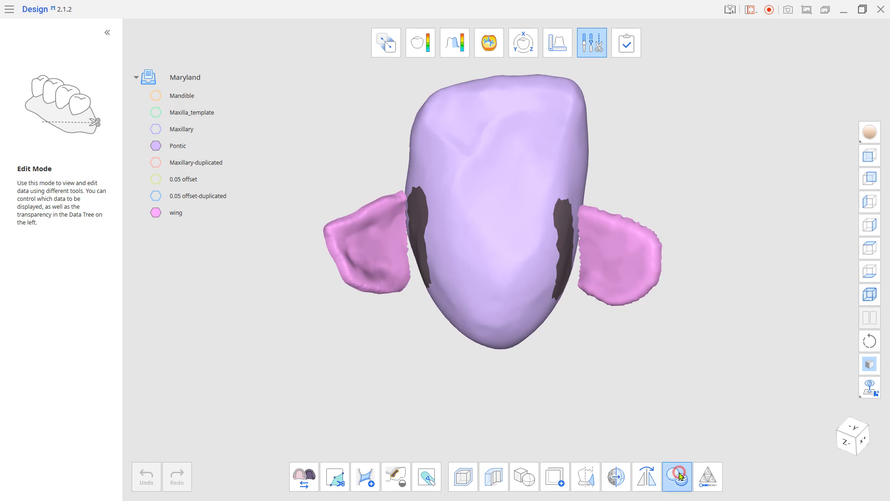
# - Combine the Pontic and wing into a Combined Mesh and begin bridging the gaps
pyautogui.click(676, 475)
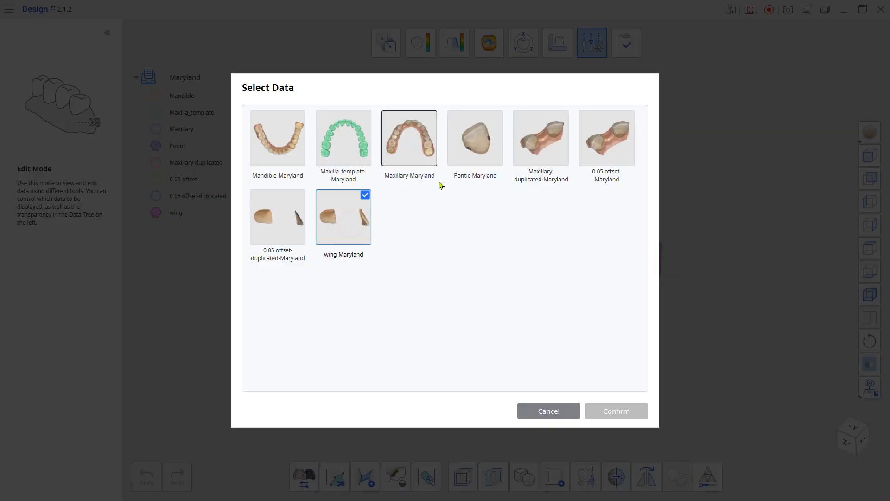
pyautogui.click(475, 138)
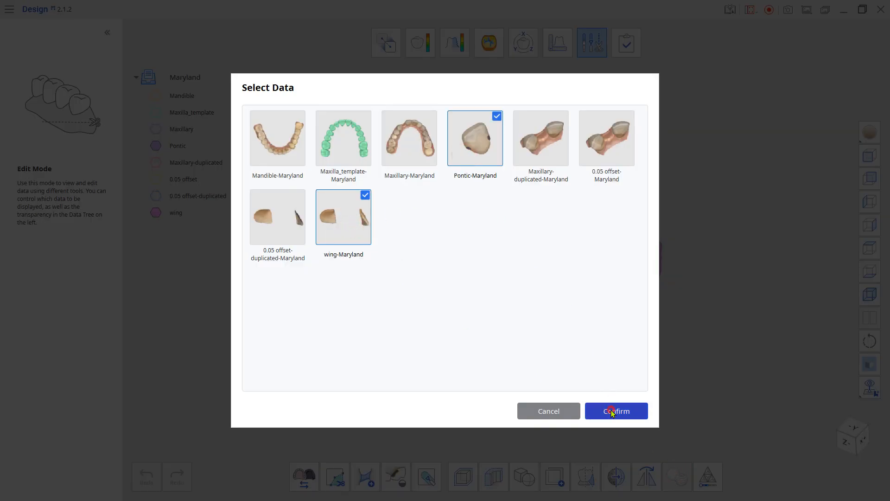
pyautogui.click(615, 410)
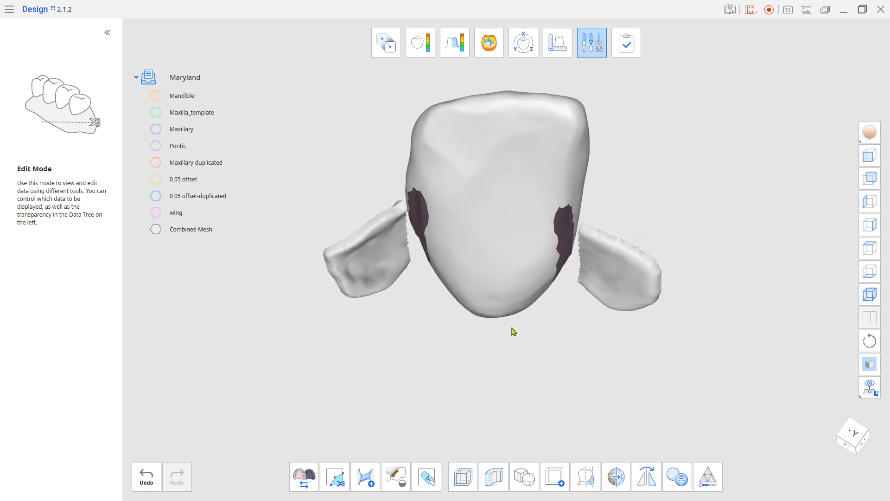
pyautogui.click(365, 475)
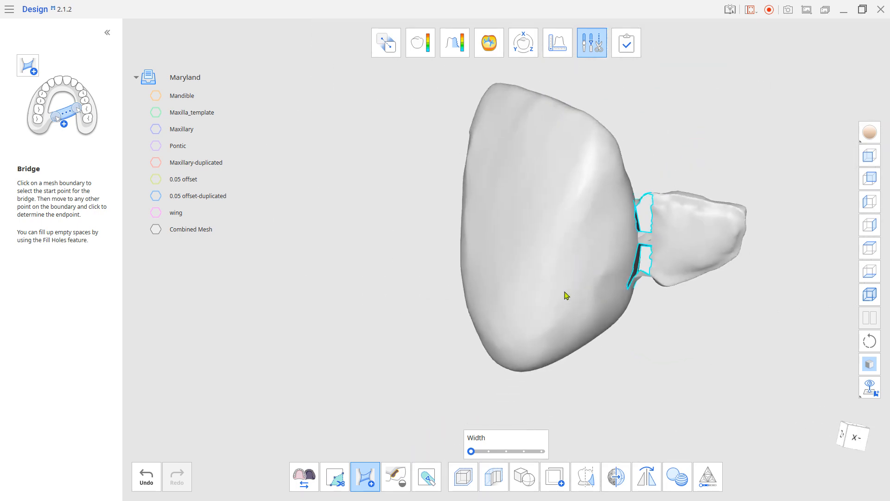
# - Fill the Combined Mesh's holes with 50 mm maximum perimeter and show the Maxillary scan
pyautogui.click(396, 475)
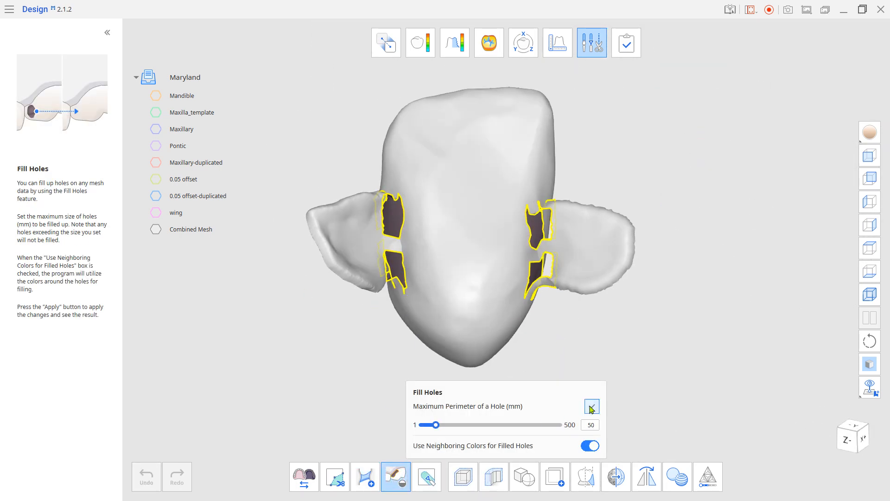
pyautogui.click(590, 407)
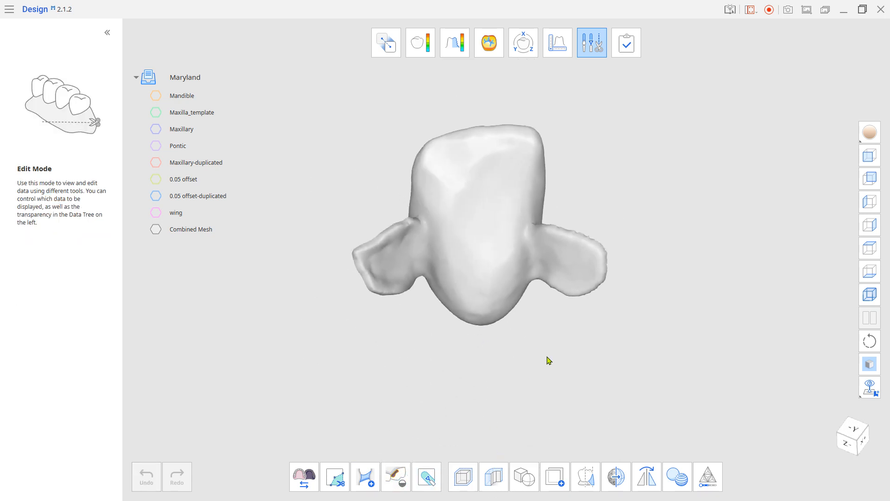
pyautogui.click(156, 129)
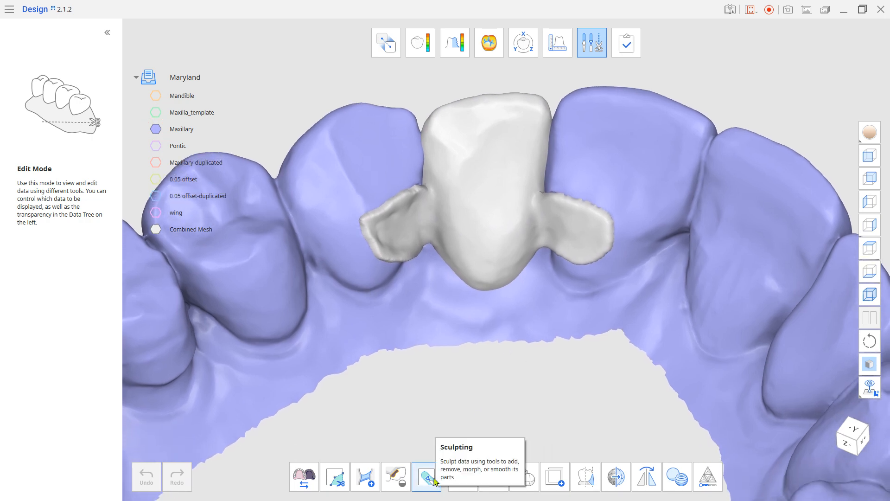
# - Sculpt the combined piece's side surface against the locked Maxillary scan, then start a Boolean cut
pyautogui.click(425, 475)
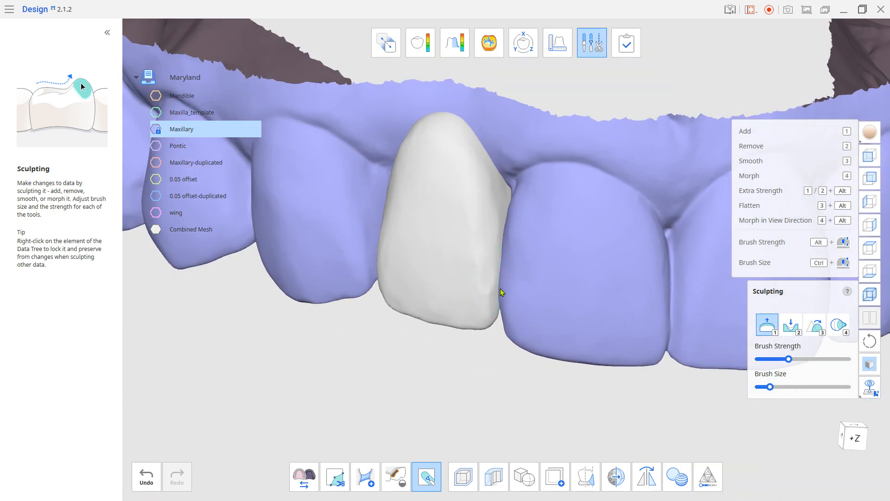
pyautogui.click(814, 324)
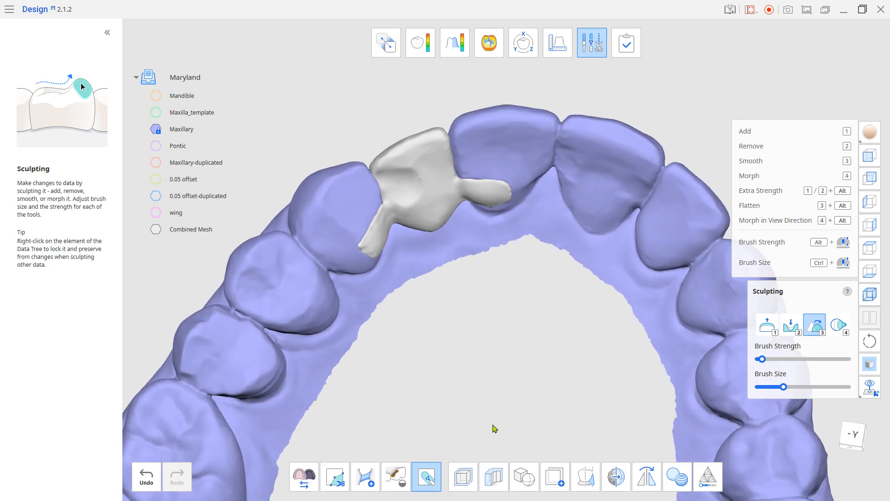
pyautogui.click(524, 476)
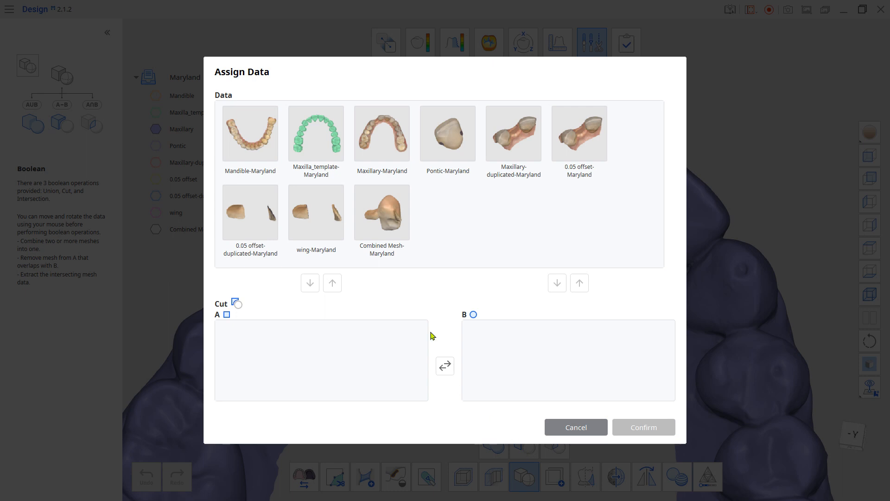
# - Cut the 0.05 offset scan (B) from the Combined Mesh (A) to make a Cut Mesh
pyautogui.click(382, 212)
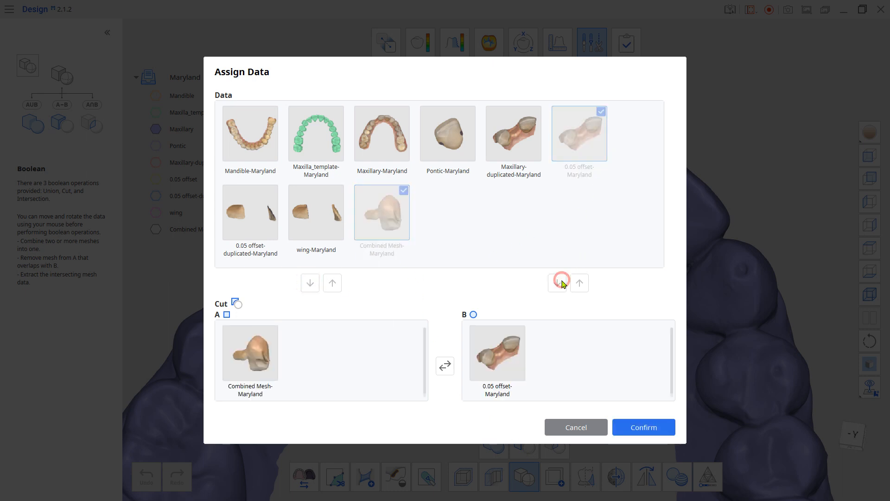
pyautogui.click(643, 426)
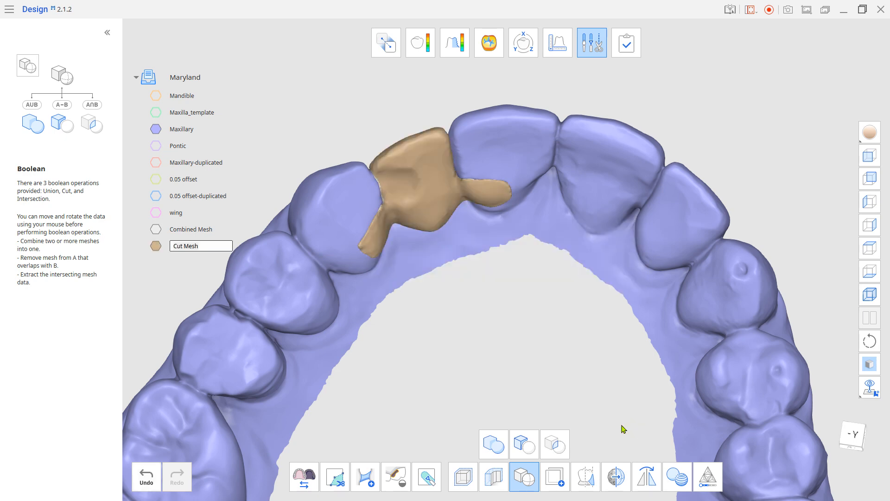